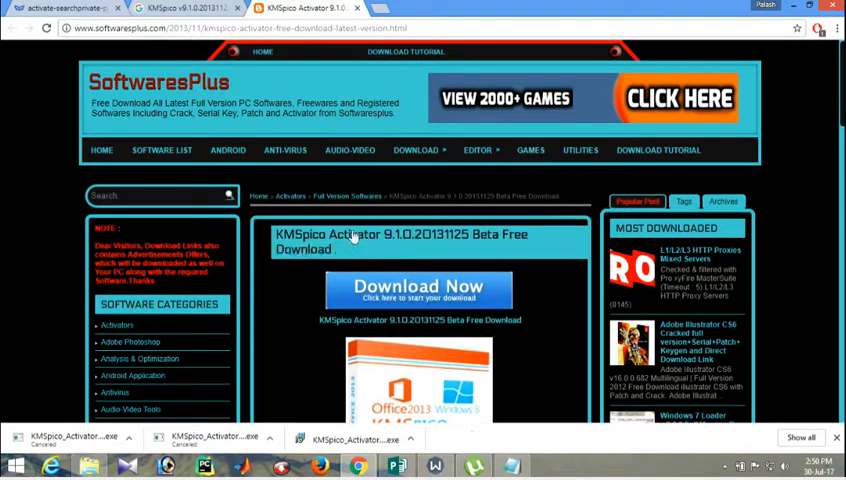
{"action": "mouse_move", "coordinate": [420, 250]}
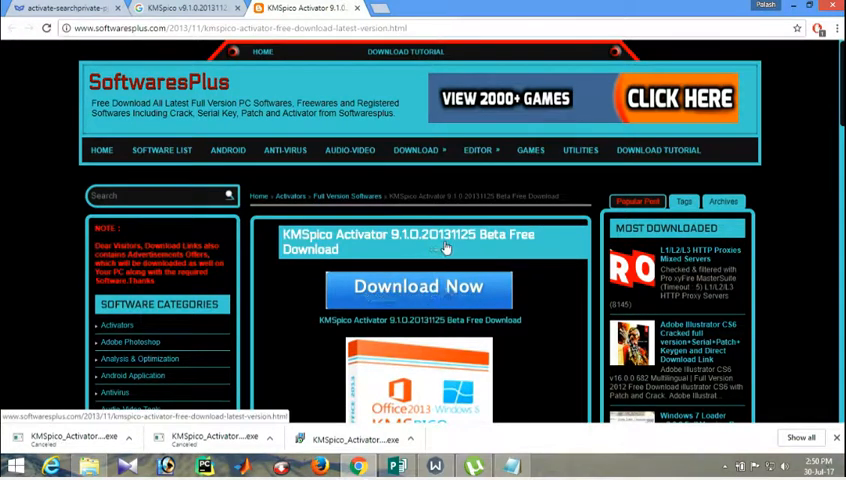
{"action": "mouse_move", "coordinate": [490, 249]}
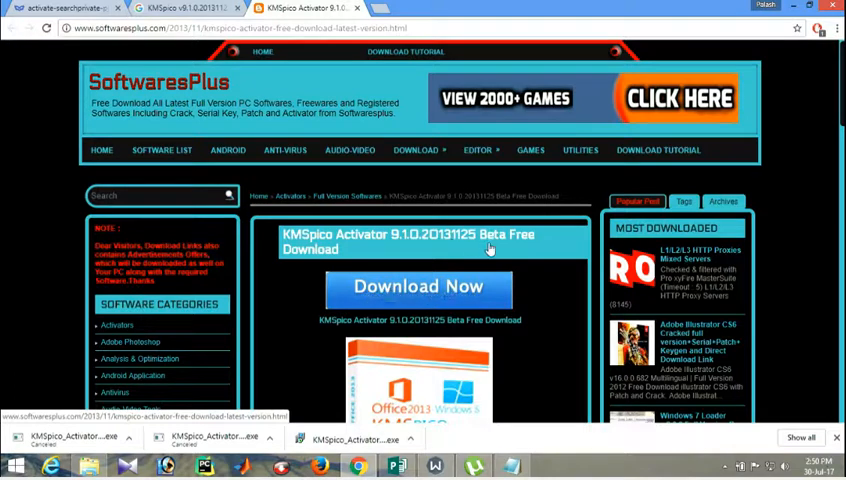
Launch the downloaded KMSpico exe, close the Cyberoam Captive Portal popup, and minimize File Explorer
{"action": "scroll", "scroll_direction": "down", "scroll_amount": 3}
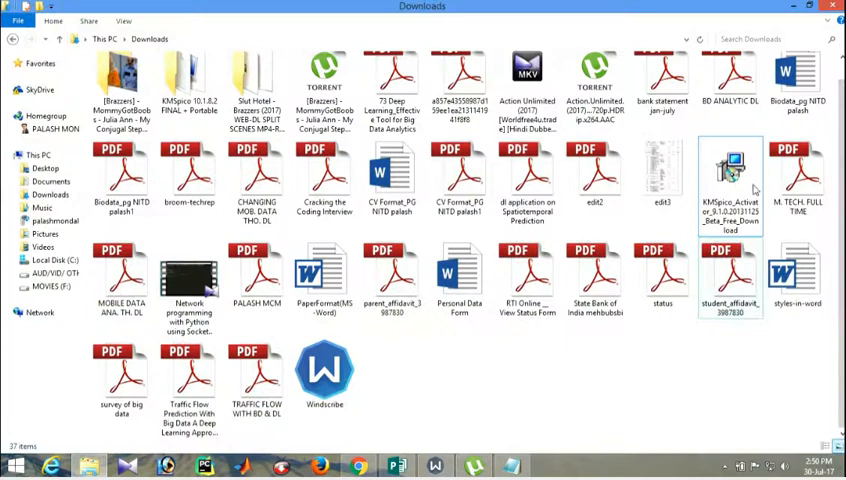
{"action": "mouse_move", "coordinate": [745, 170]}
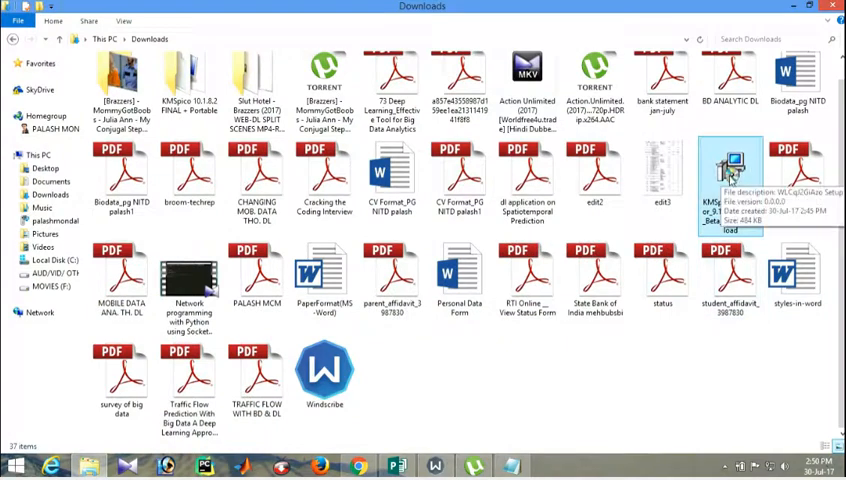
{"action": "double_click", "coordinate": [733, 165]}
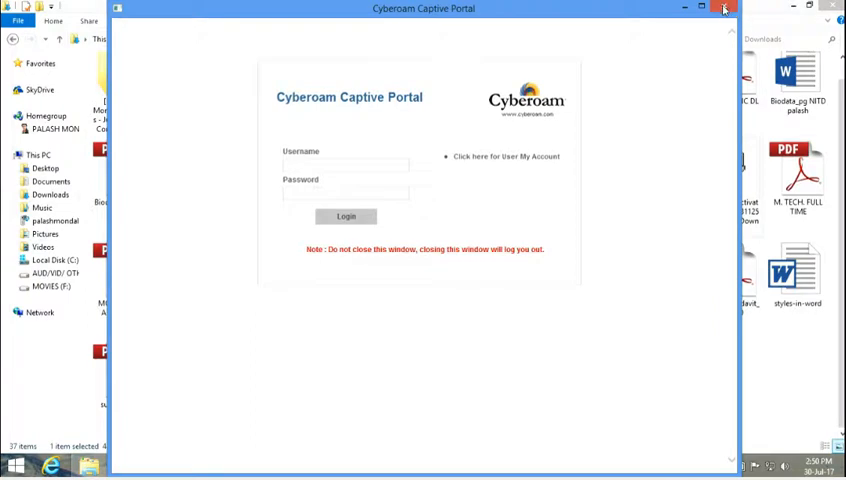
{"action": "left_click", "coordinate": [720, 9]}
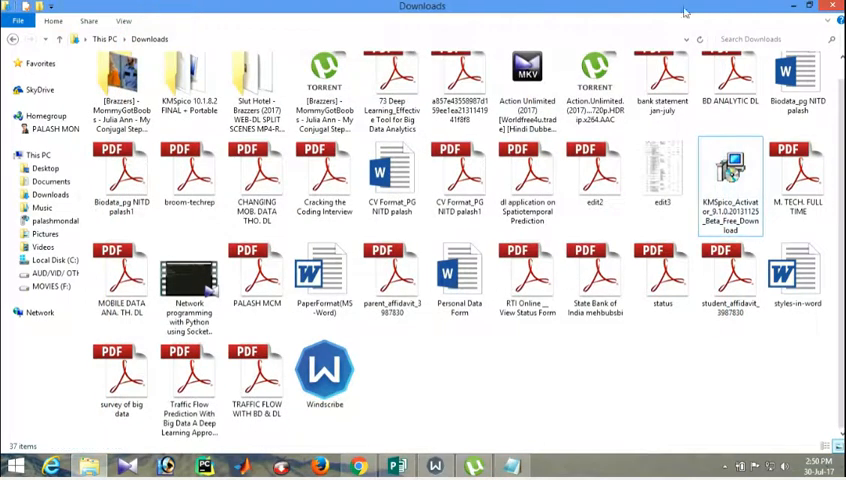
{"action": "left_click", "coordinate": [797, 7]}
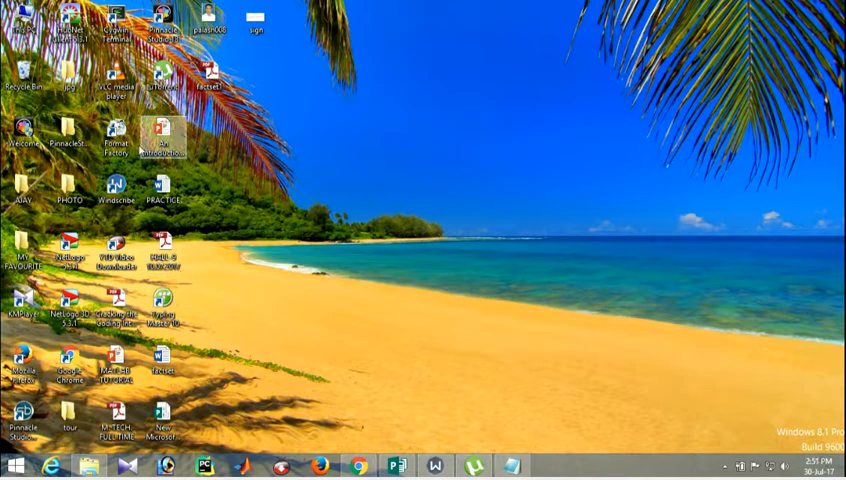
Start Windscribe, connect to Luxembourg with the firewall on, and bring Downloads back up
{"action": "double_click", "coordinate": [109, 193]}
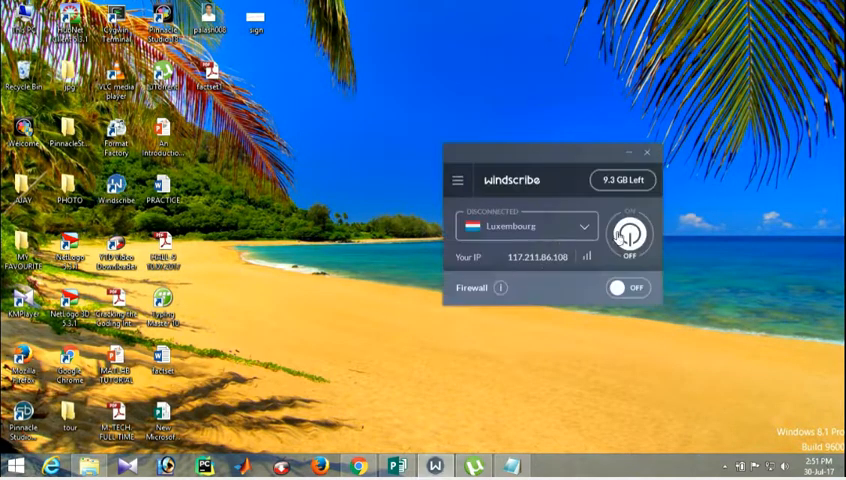
{"action": "left_click", "coordinate": [631, 237]}
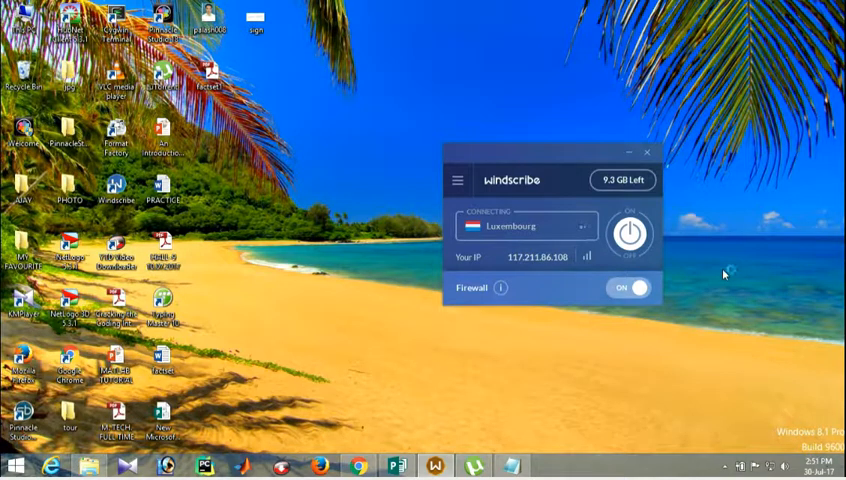
{"action": "left_click", "coordinate": [626, 235]}
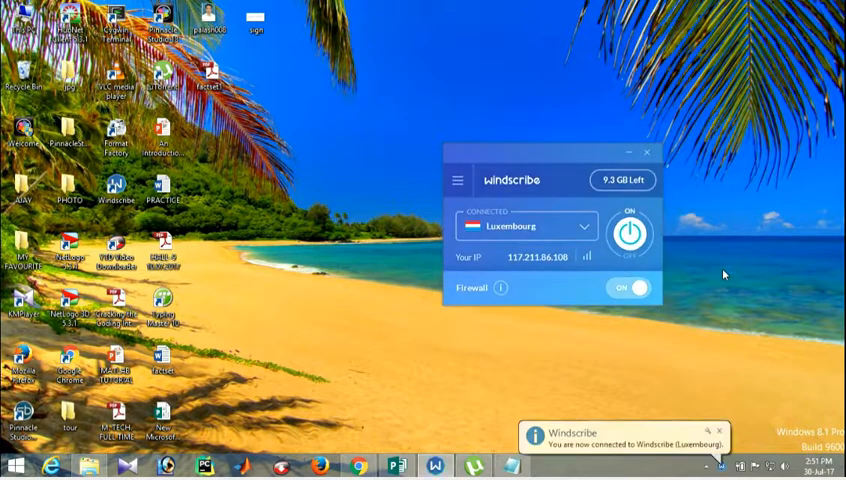
{"action": "left_click", "coordinate": [626, 288]}
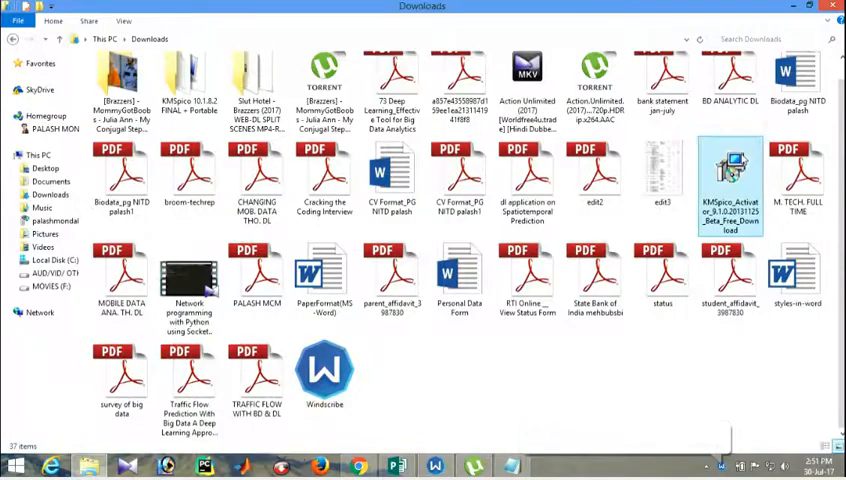
Run KMSpico_Activator setup from Downloads, install it, and finish the wizard
{"action": "double_click", "coordinate": [725, 170]}
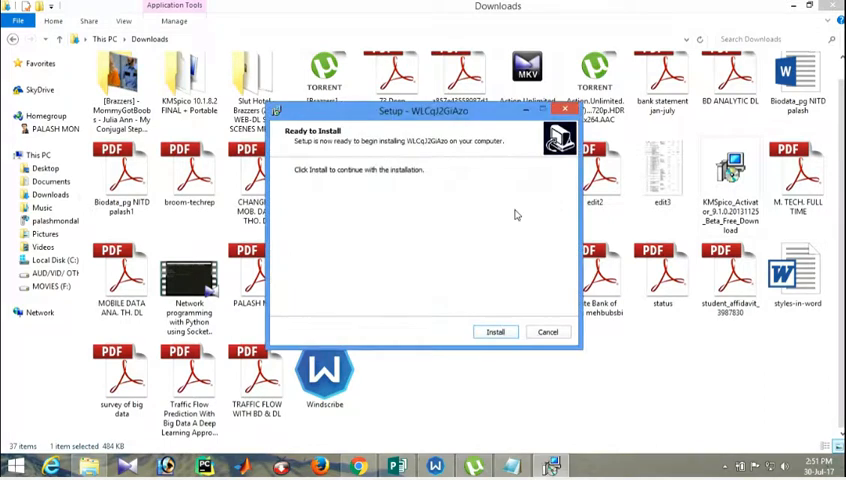
{"action": "left_click", "coordinate": [495, 331]}
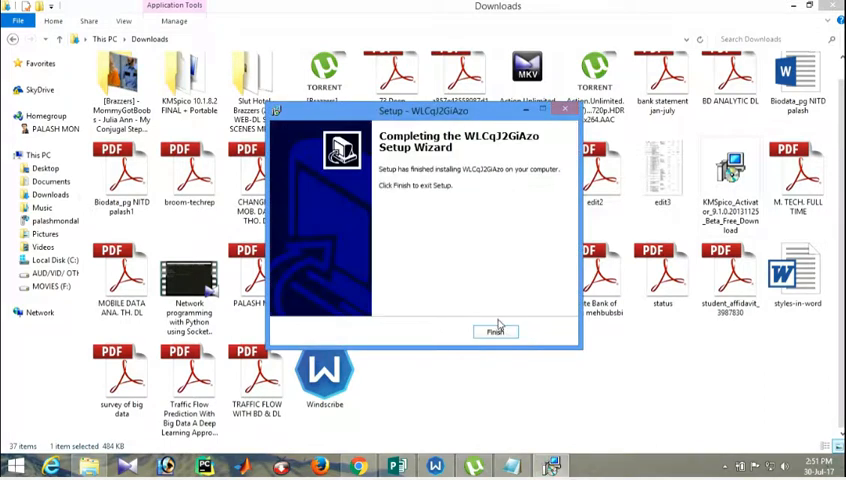
{"action": "left_click", "coordinate": [496, 331]}
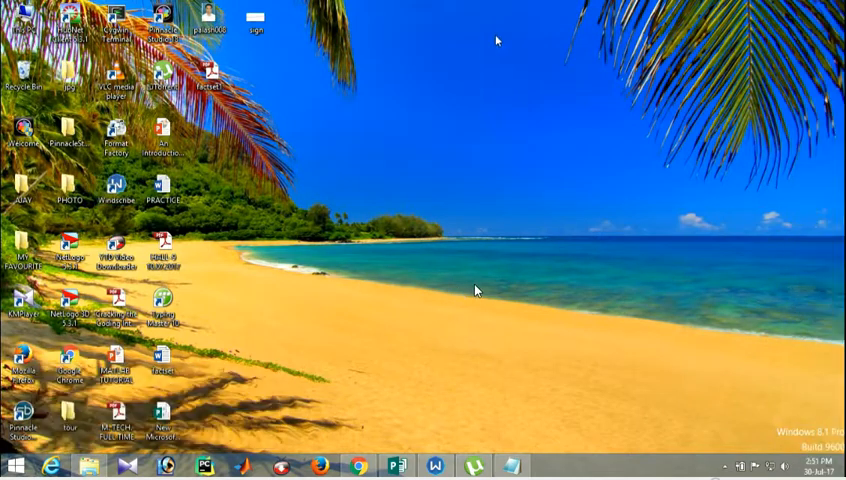
{"action": "mouse_move", "coordinate": [513, 72]}
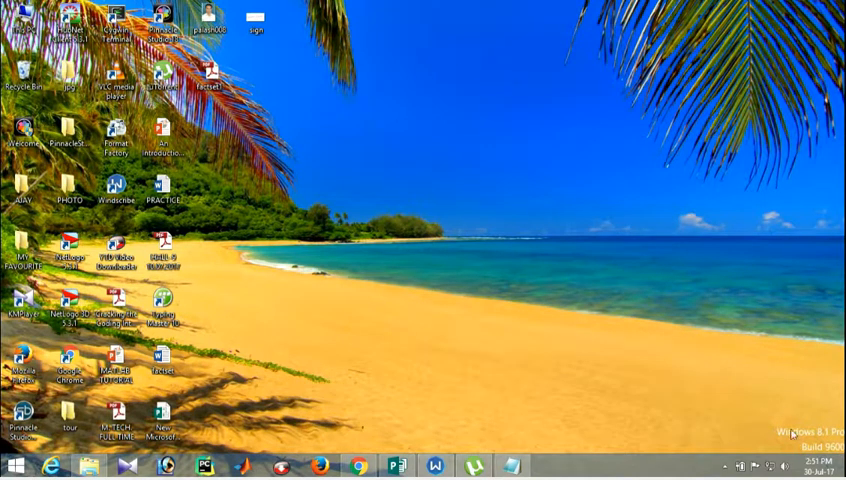
{"action": "mouse_move", "coordinate": [464, 118]}
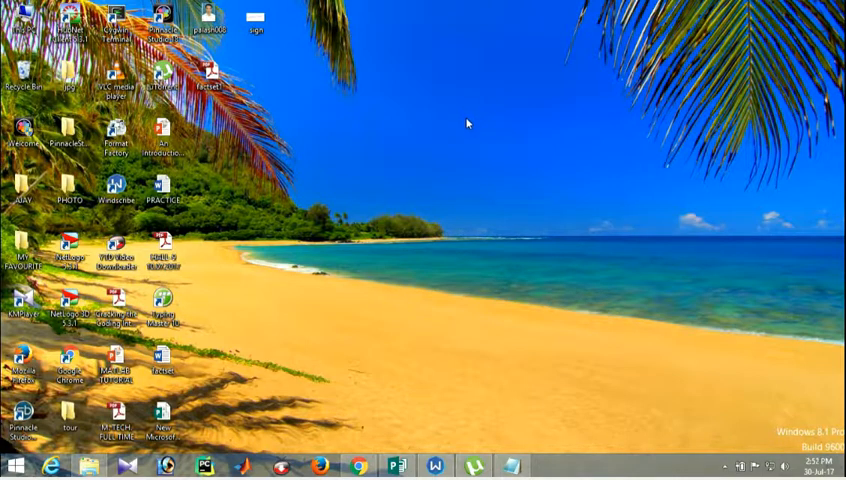
{"action": "mouse_move", "coordinate": [479, 157]}
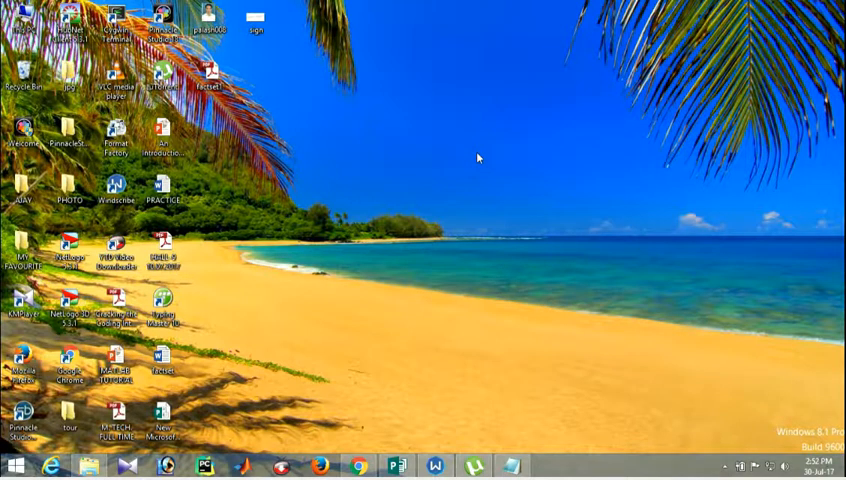
{"action": "mouse_move", "coordinate": [457, 44]}
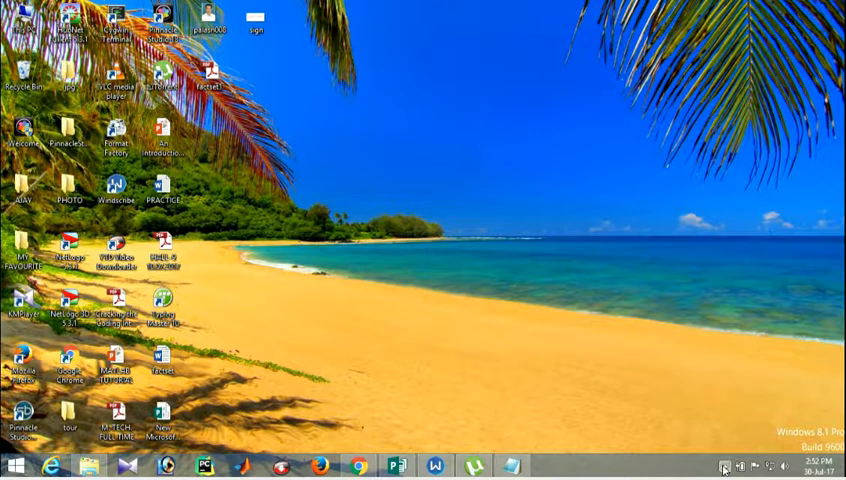
Expand the taskbar's Show hidden icons arrow to reveal background app icons
{"action": "left_click", "coordinate": [728, 466]}
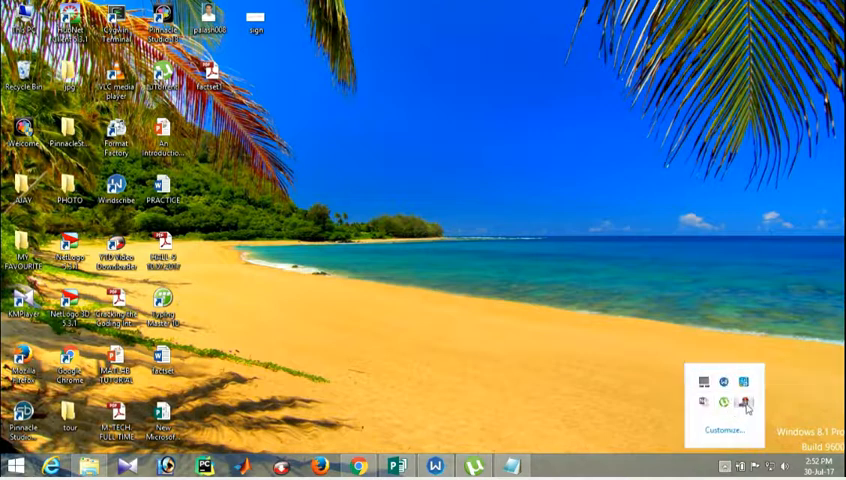